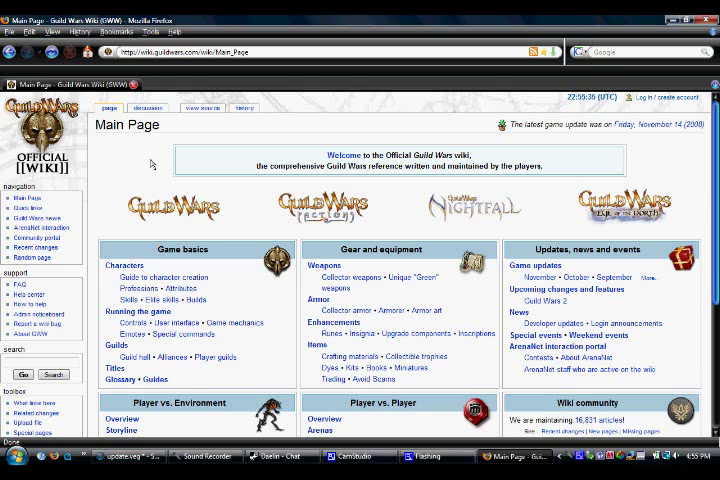
- Search the wiki for texmod and highlight the unsupported third-party tools warning on the guide
scroll("down", 3)
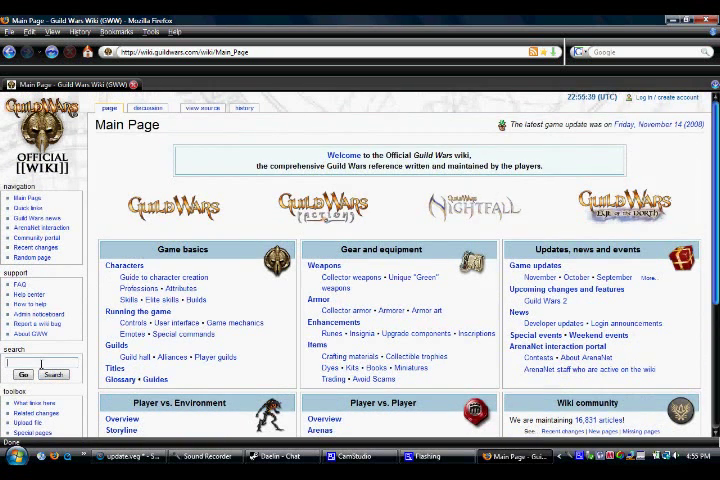
type("texmod")
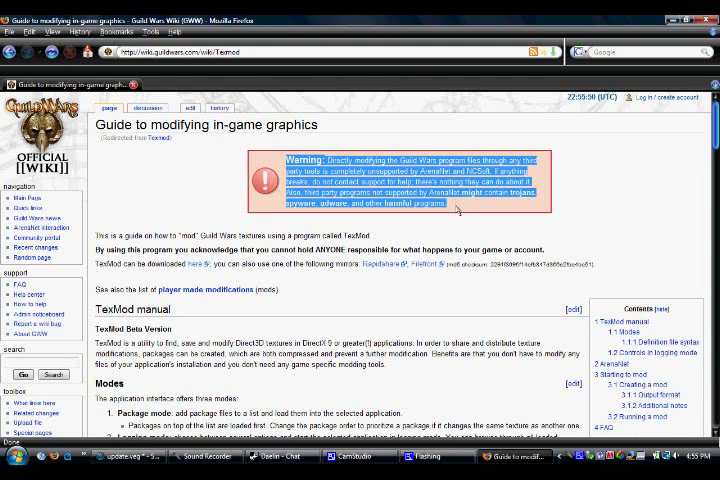
left_click_drag(95, 236, 490, 249)
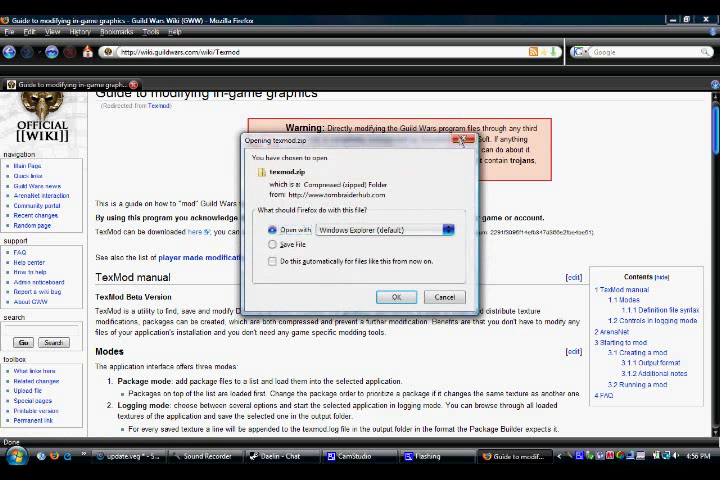
mouse_move(462, 137)
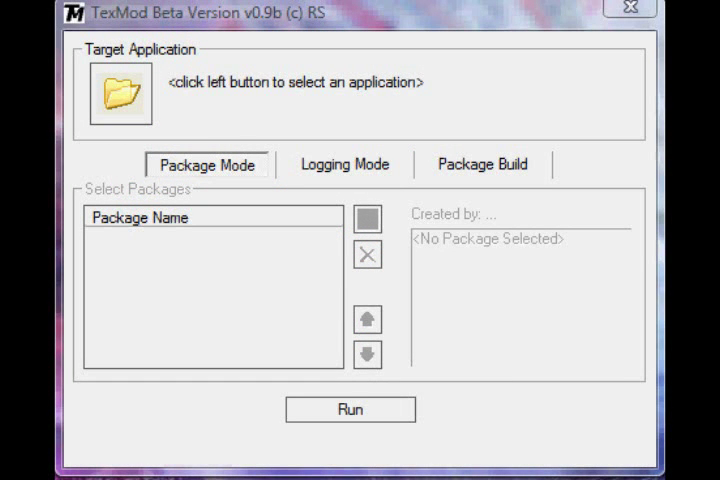
mouse_move(402, 72)
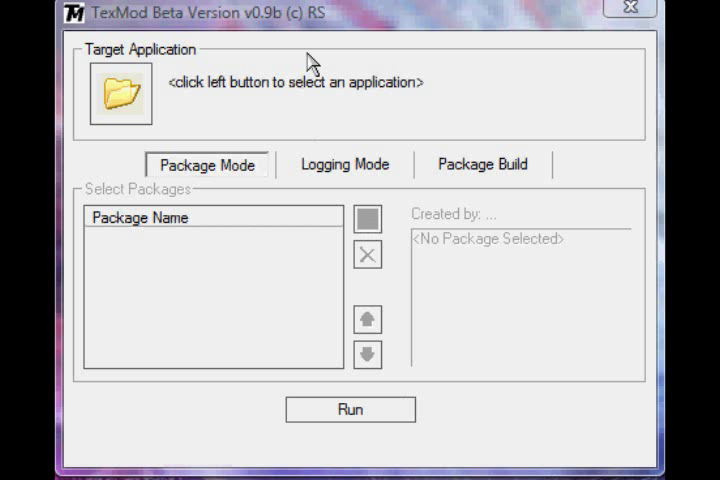
mouse_move(195, 70)
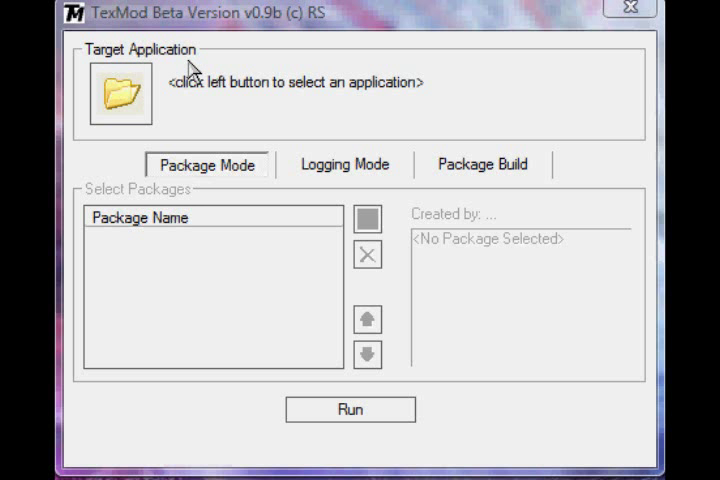
- Set C:\Program Files\Guild Wars\Gw.exe as TexMod's target application
left_click(119, 95)
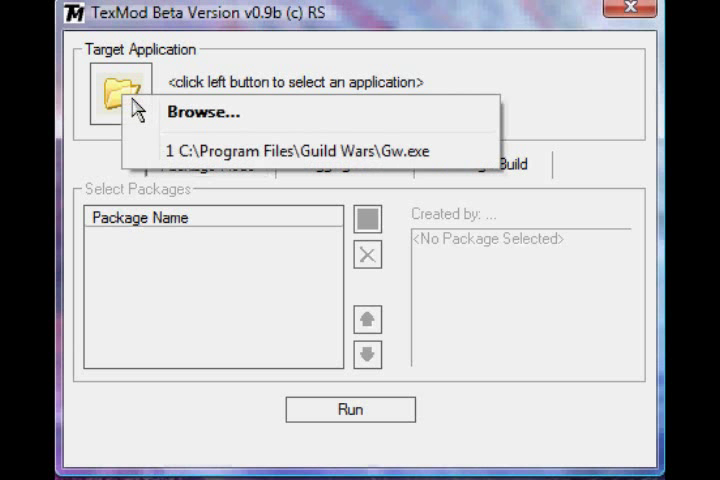
left_click(290, 151)
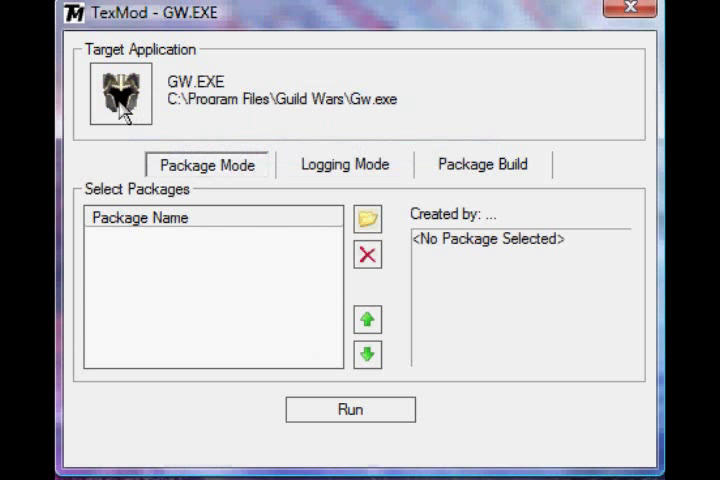
mouse_move(160, 100)
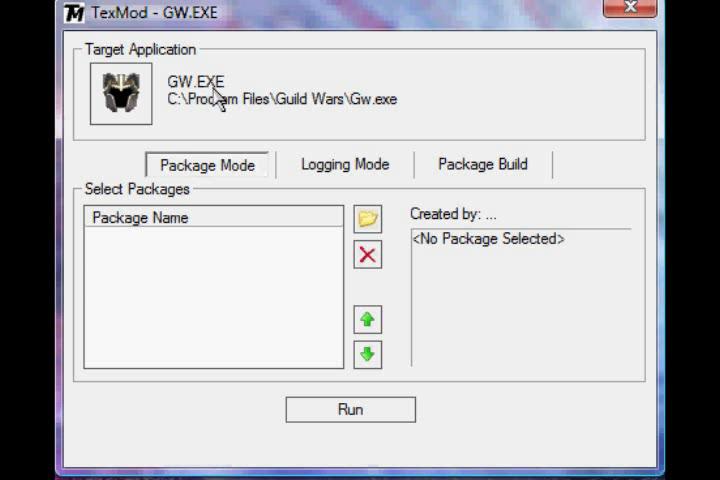
mouse_move(182, 132)
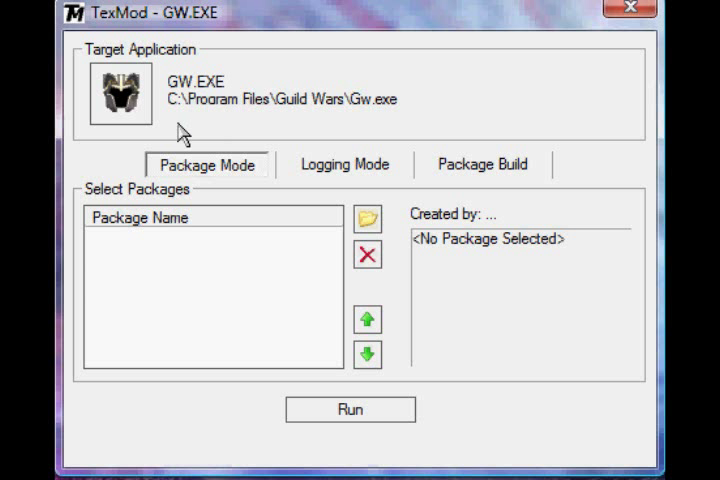
mouse_move(192, 110)
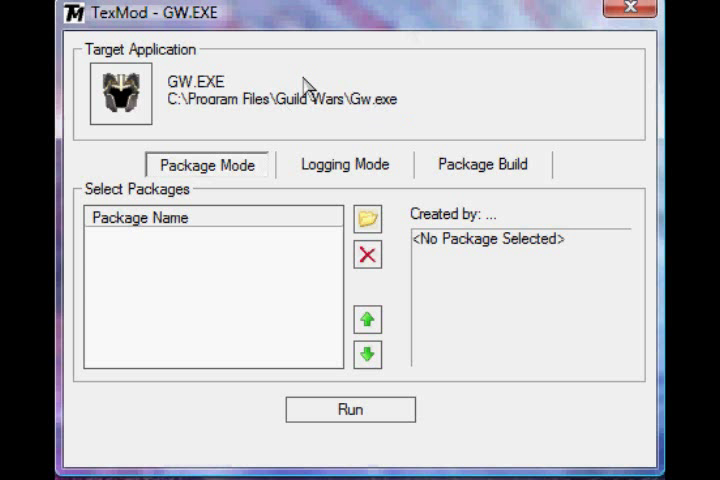
mouse_move(348, 192)
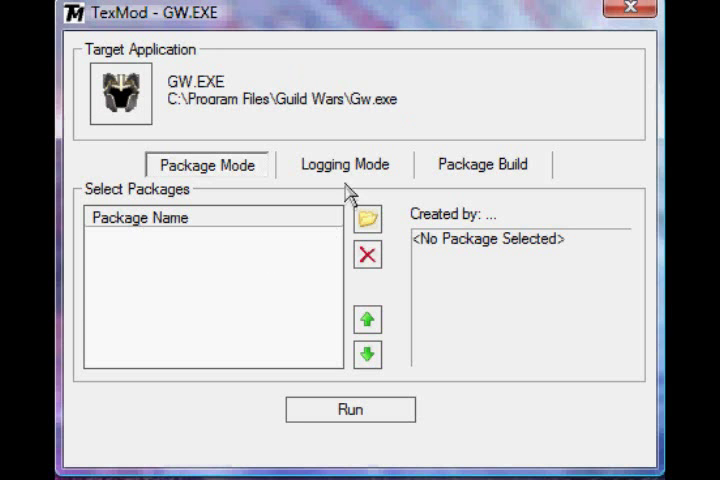
- Switch to Logging Mode and toggle drawing control and texture info off, then back on
left_click(345, 164)
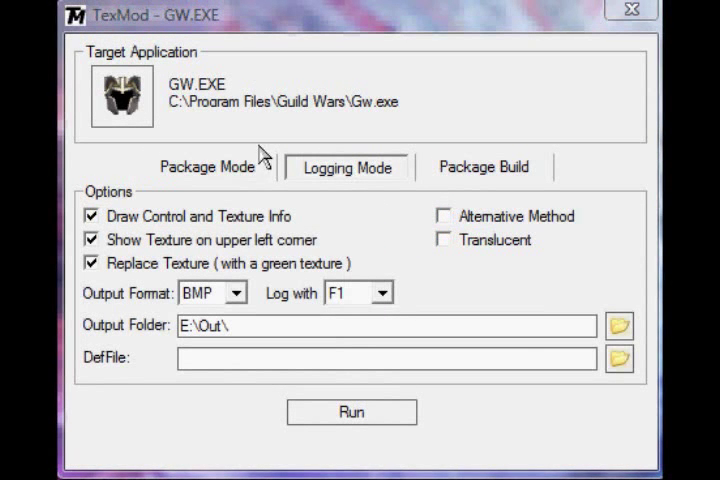
left_click(91, 216)
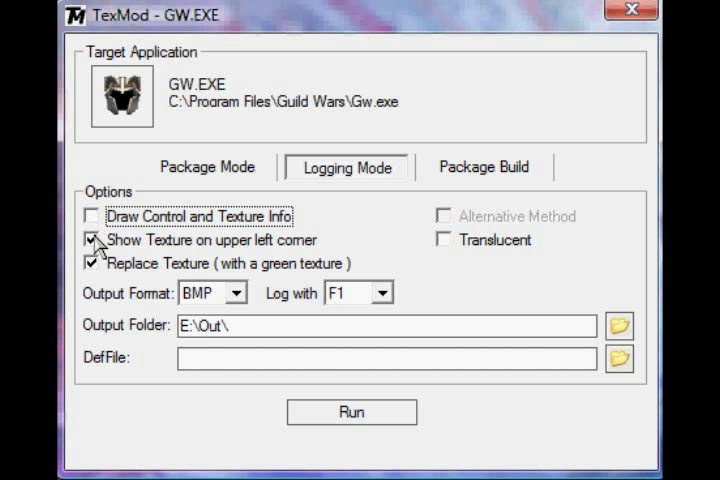
left_click(92, 240)
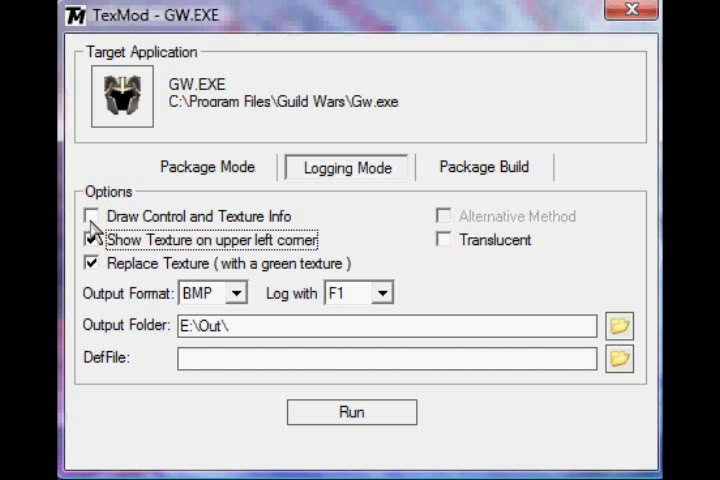
left_click(87, 216)
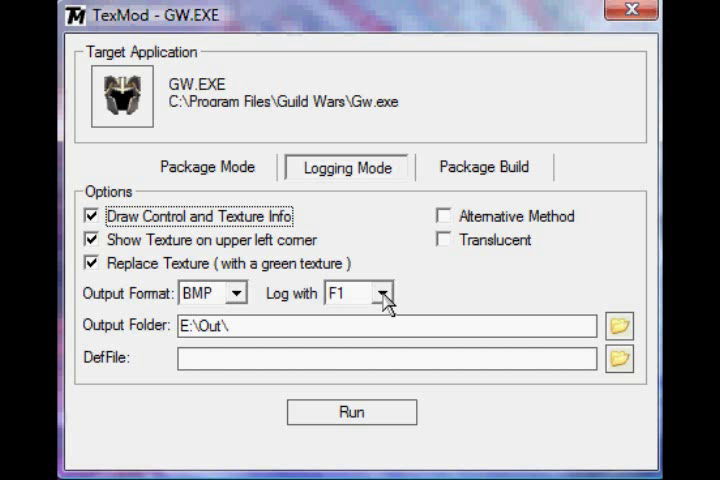
- Keep F1 as the logging trigger, select the output folder path, and launch Guild Wars
left_click(378, 293)
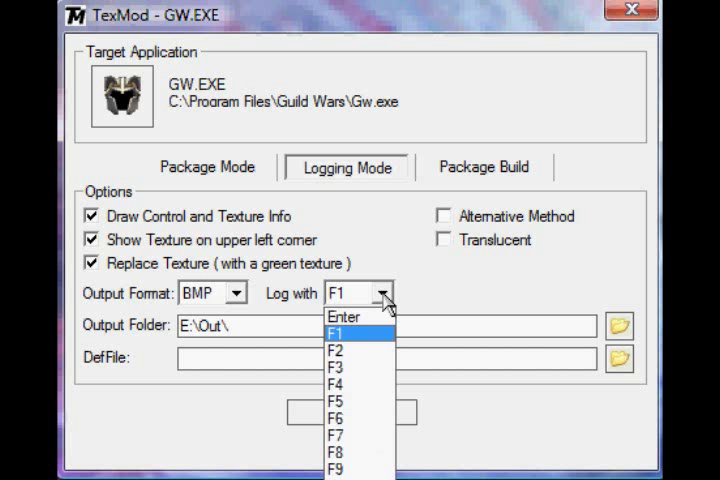
left_click(340, 333)
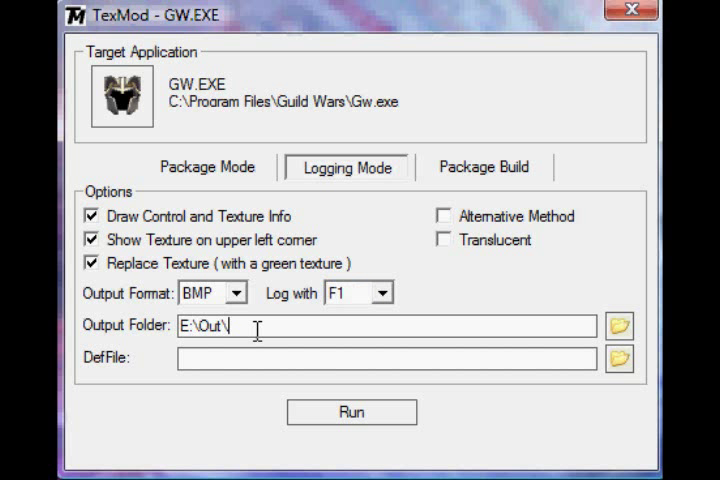
triple_click(200, 326)
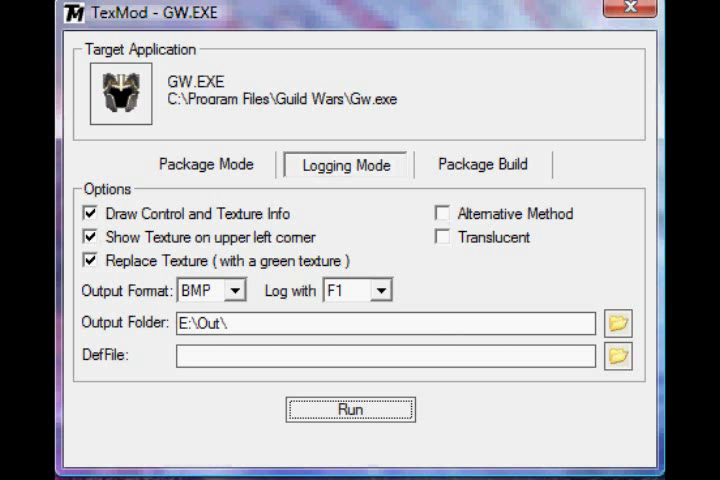
left_click(350, 409)
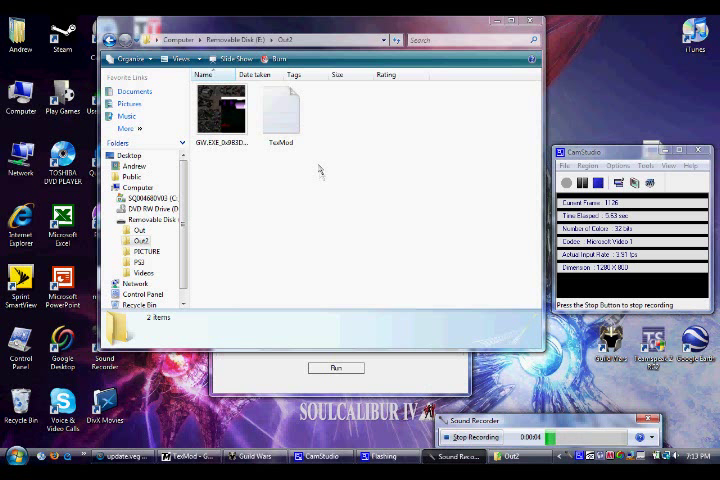
mouse_move(318, 184)
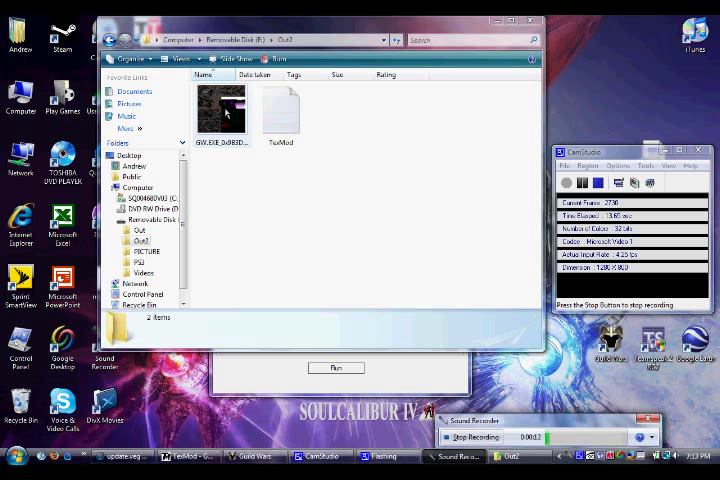
- Open the logged GW.EXE armor bitmap from E:\Out2 in Paint
right_click(219, 110)
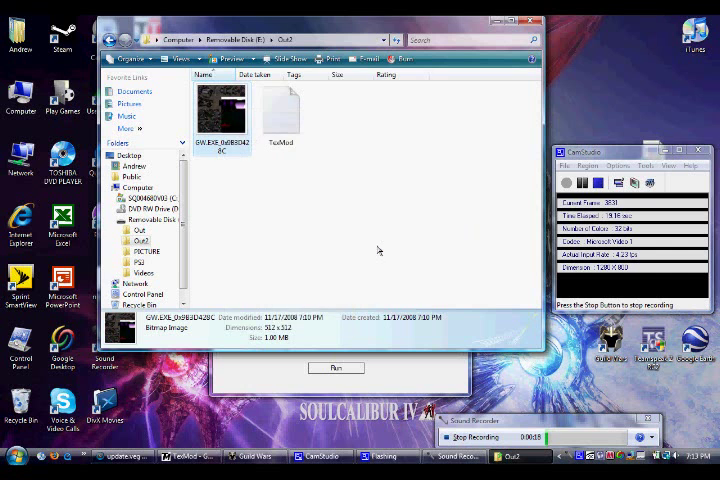
double_click(220, 107)
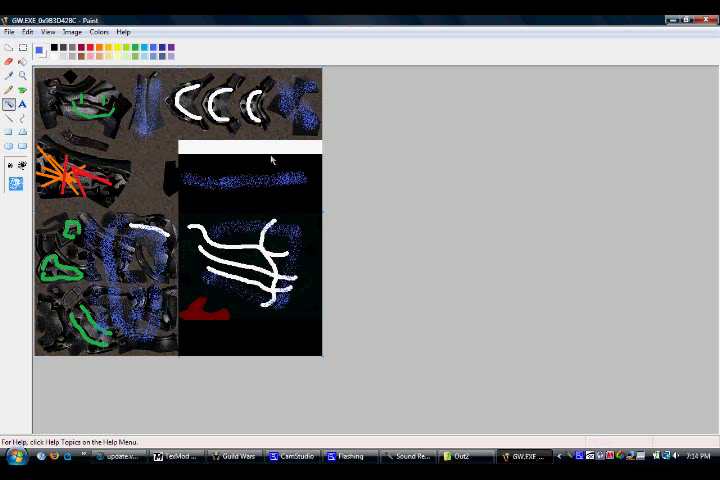
- Close the painted armor texture in Paint
left_click(9, 31)
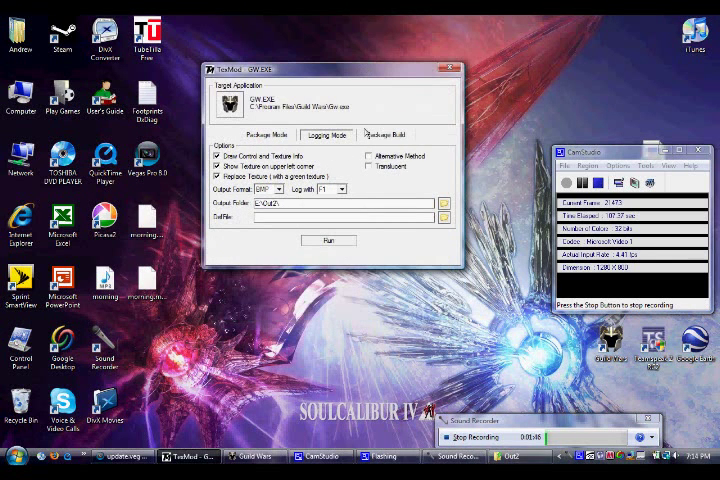
- On Package Build, choose the E:\Out2 texture log and enter creator name 'ddoom'
left_click(384, 135)
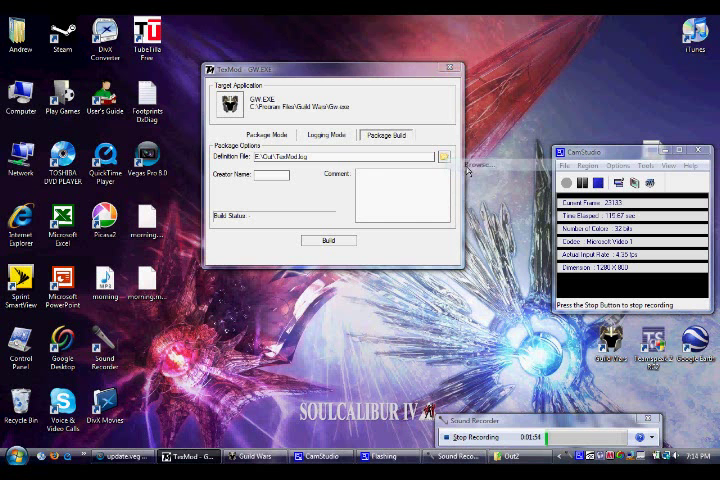
left_click(444, 155)
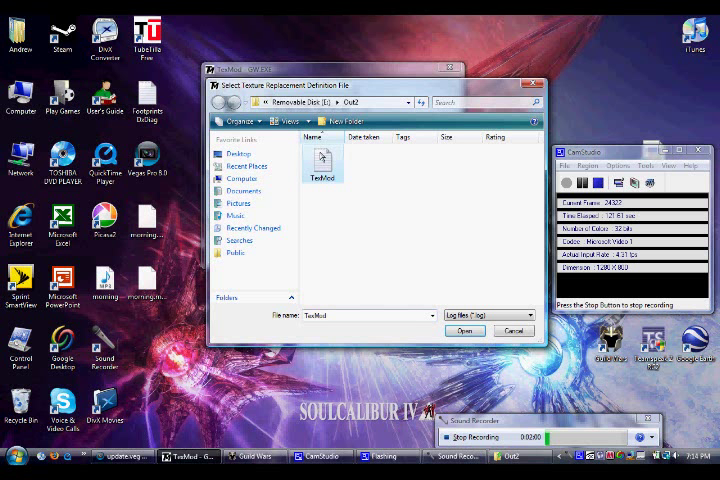
mouse_move(322, 165)
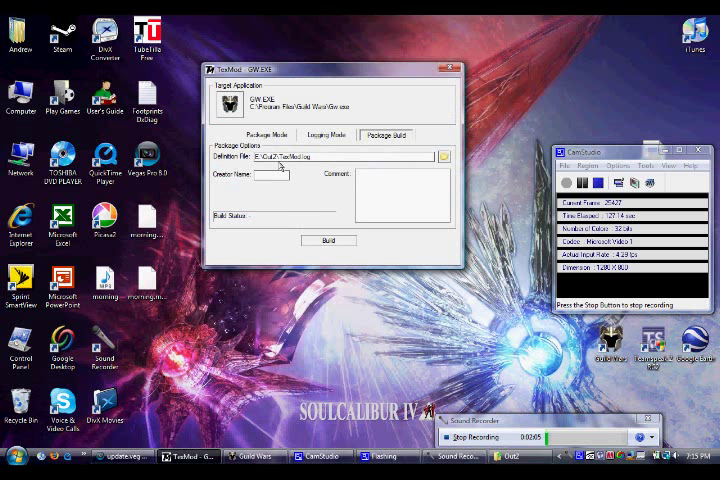
type("dd")
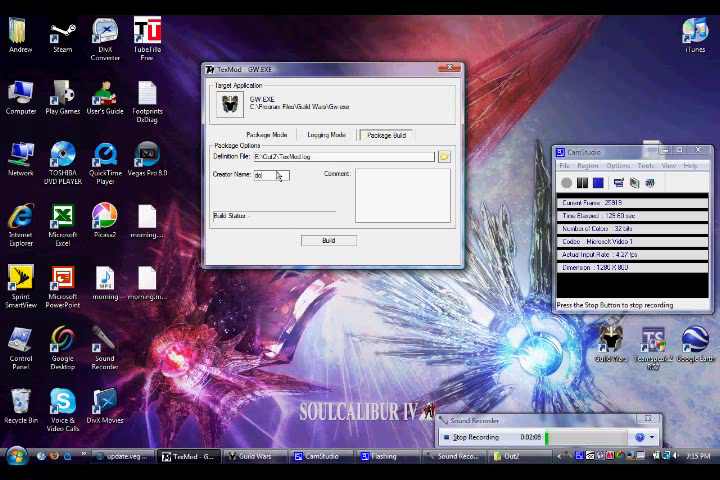
type("oom")
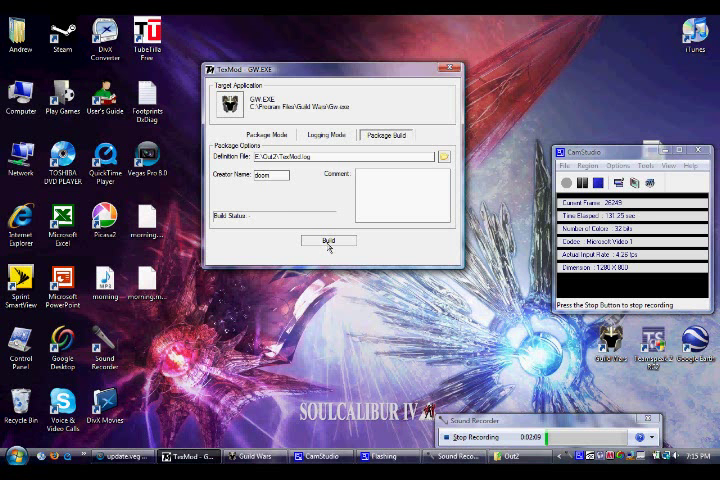
- Build the package, save it as armor, and run Guild Wars with it
left_click(328, 240)
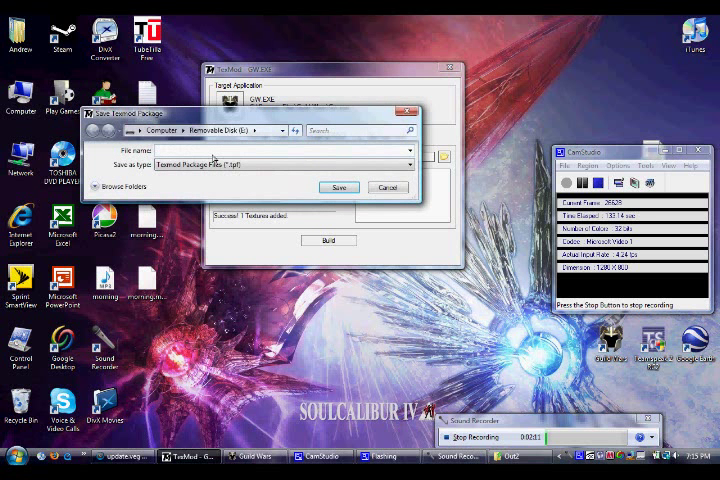
type("armor")
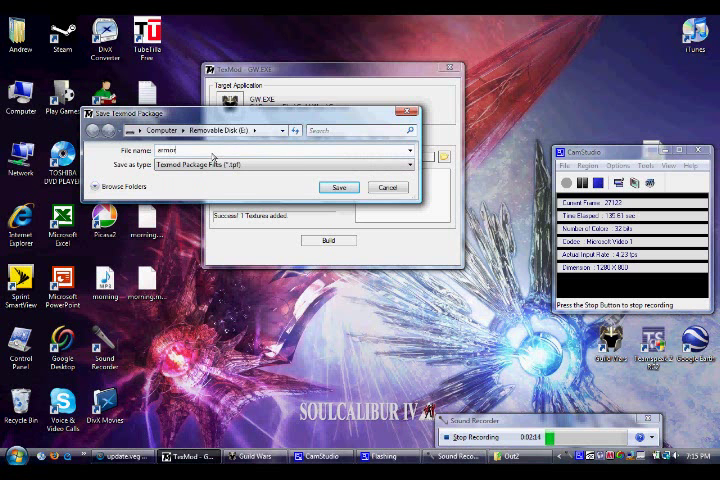
left_click(338, 187)
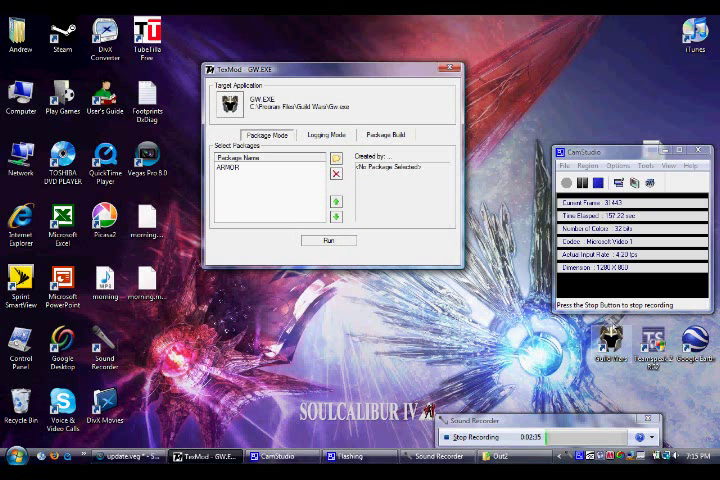
left_click(328, 239)
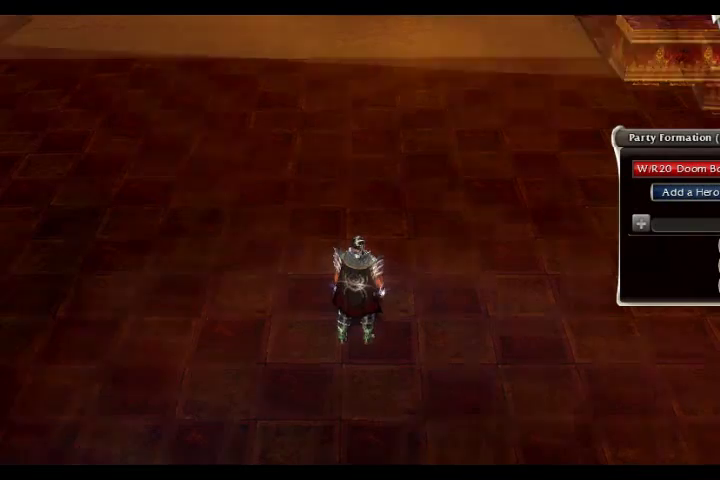